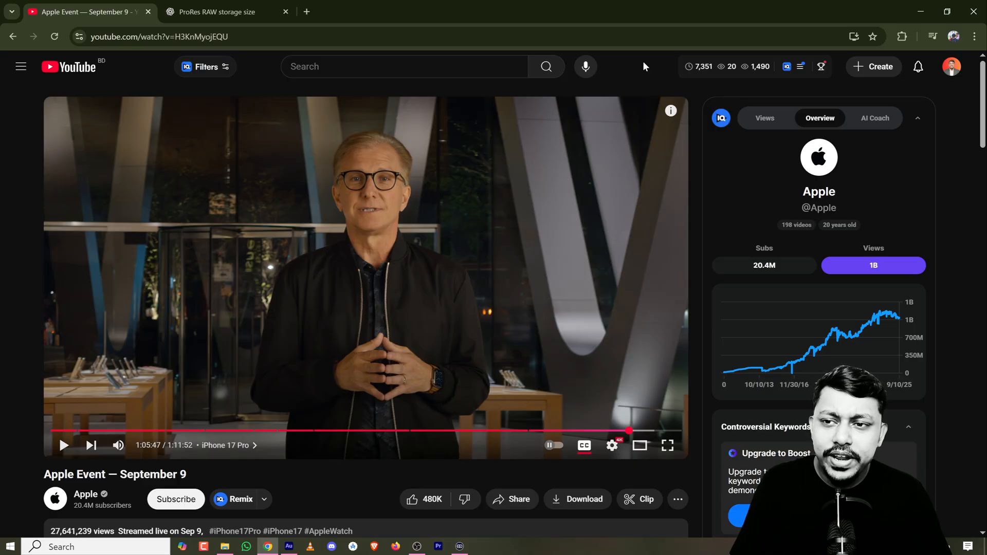
Step: Play the Apple Event video forward to the behind-the-scenes iPhone filming shot around 1:05:57
{"action": "left_click", "coordinate": [63, 445]}
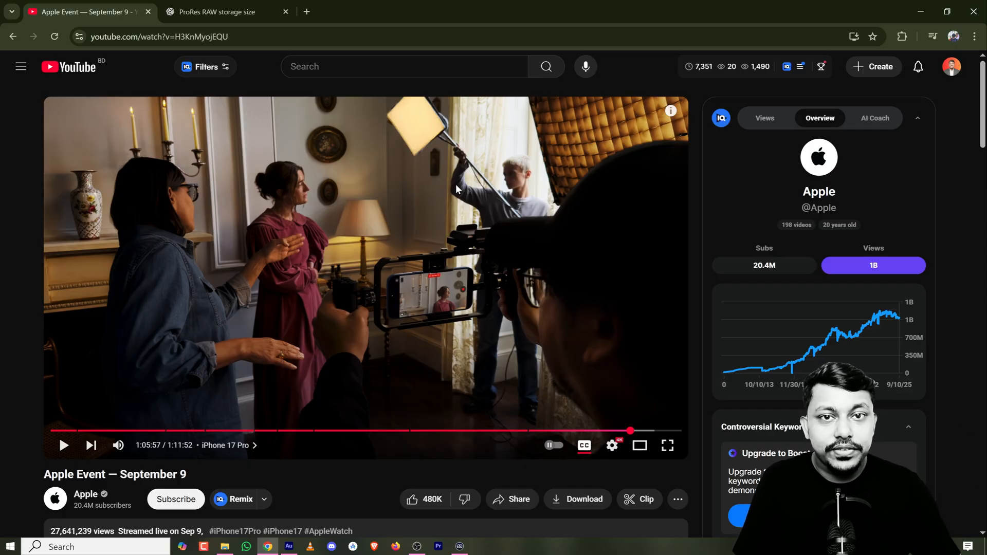
Step: Switch to the ChatGPT ProRes RAW storage answer listing about 367 GB and 554 GB per hour for 4K
{"action": "left_click", "coordinate": [220, 12]}
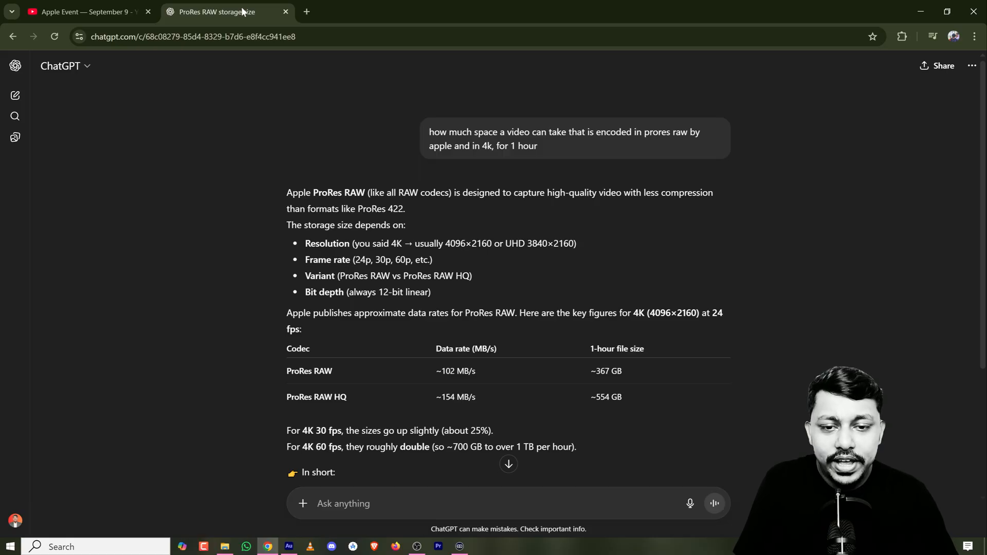
{"action": "mouse_move", "coordinate": [324, 112]}
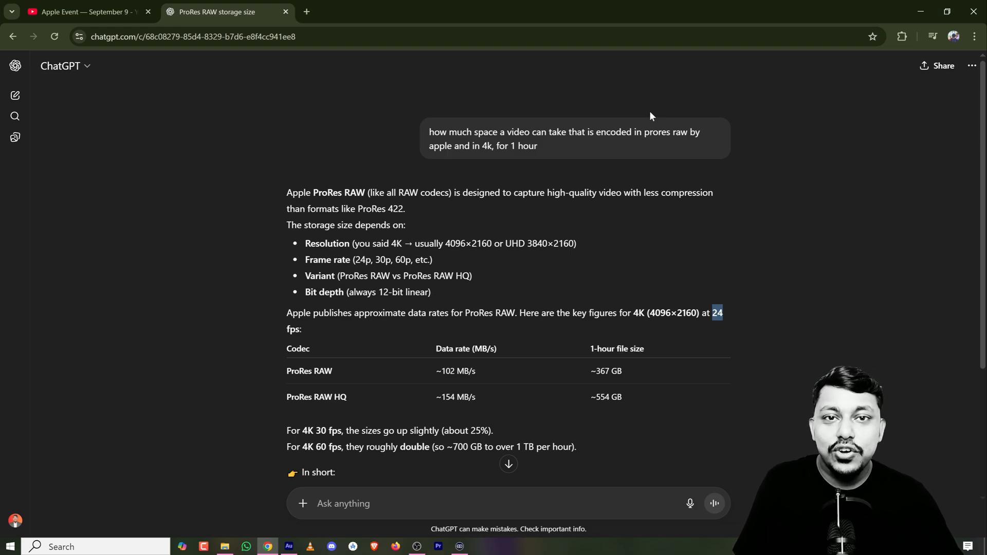
Step: Return to the Apple Event video paused at 1:05:57 on the iPhone filming shot
{"action": "left_click", "coordinate": [88, 12]}
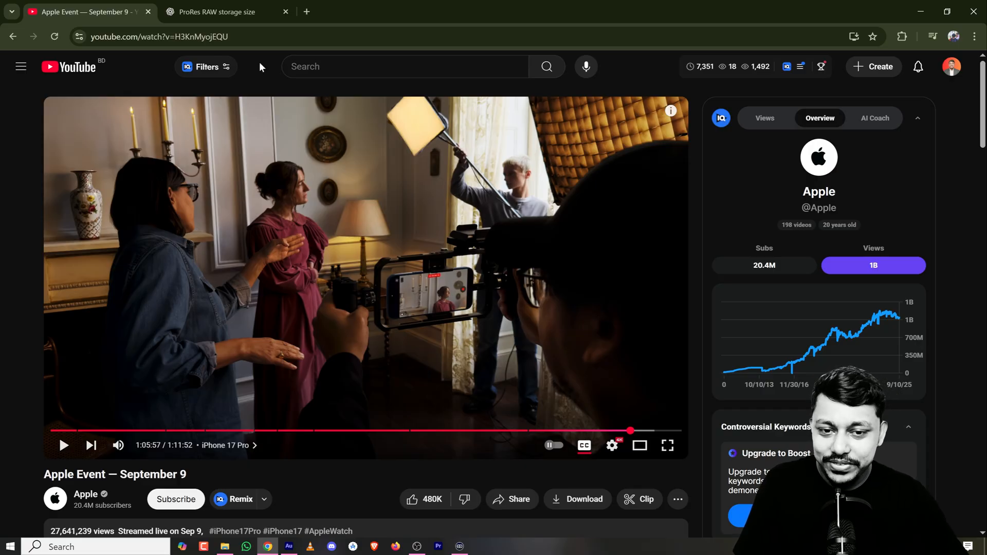
Step: Replay the footage briefly to the iPhone camera rig shot at 1:05:54, then return to the ChatGPT storage answer
{"action": "left_click", "coordinate": [62, 445]}
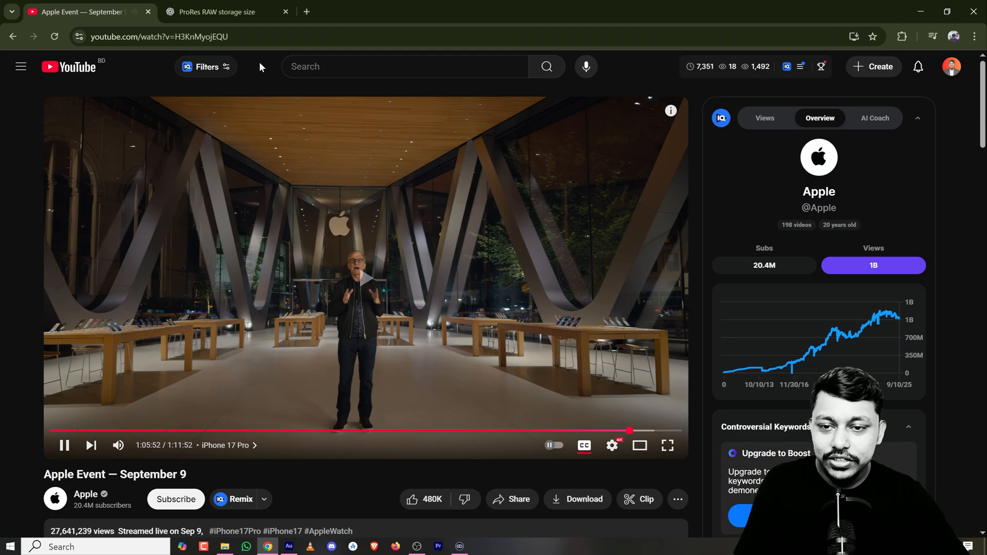
{"action": "left_click", "coordinate": [64, 446]}
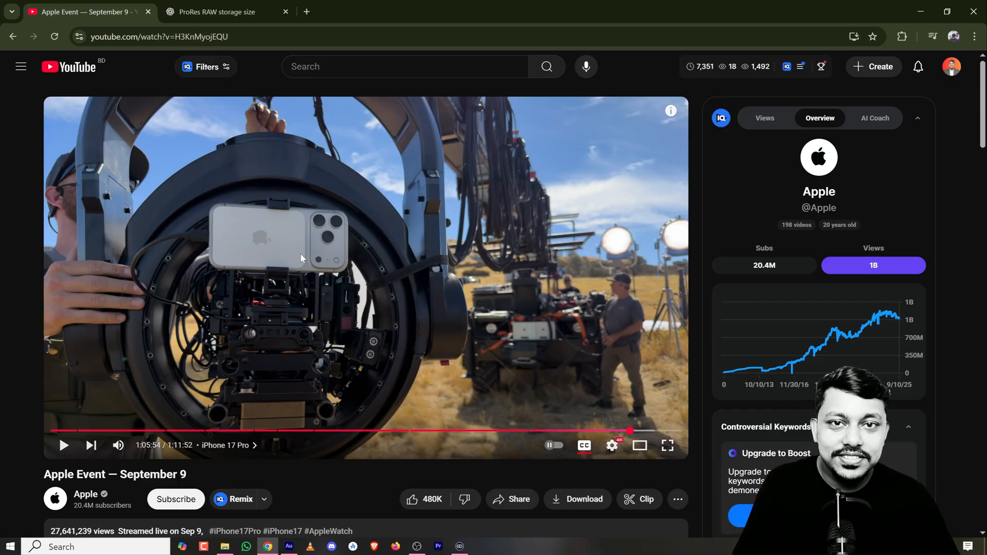
{"action": "left_click", "coordinate": [217, 12]}
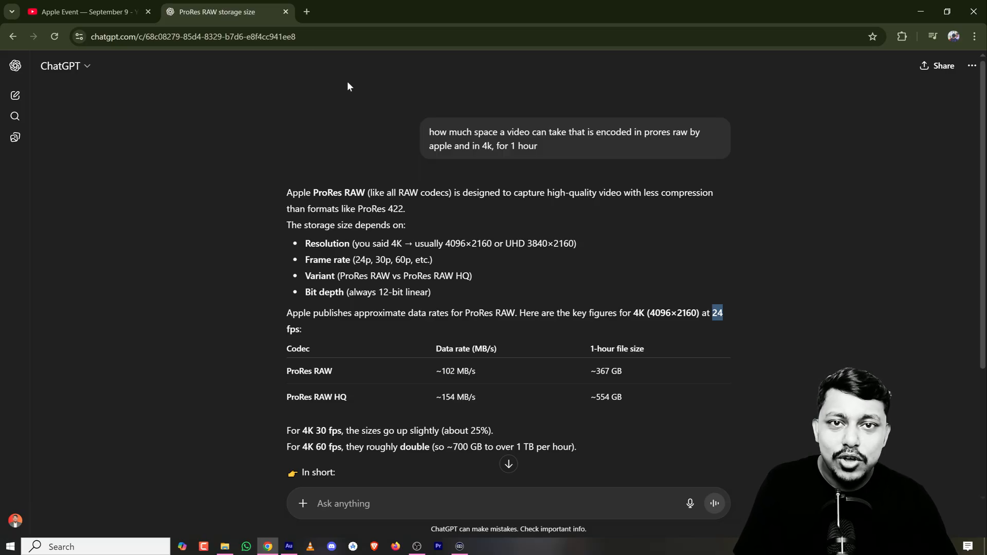
{"action": "mouse_move", "coordinate": [613, 259]}
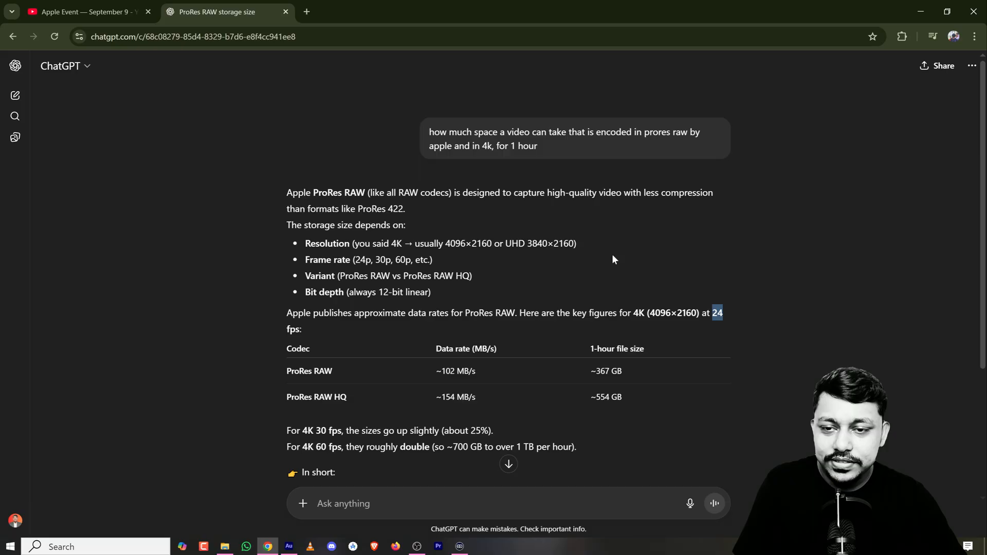